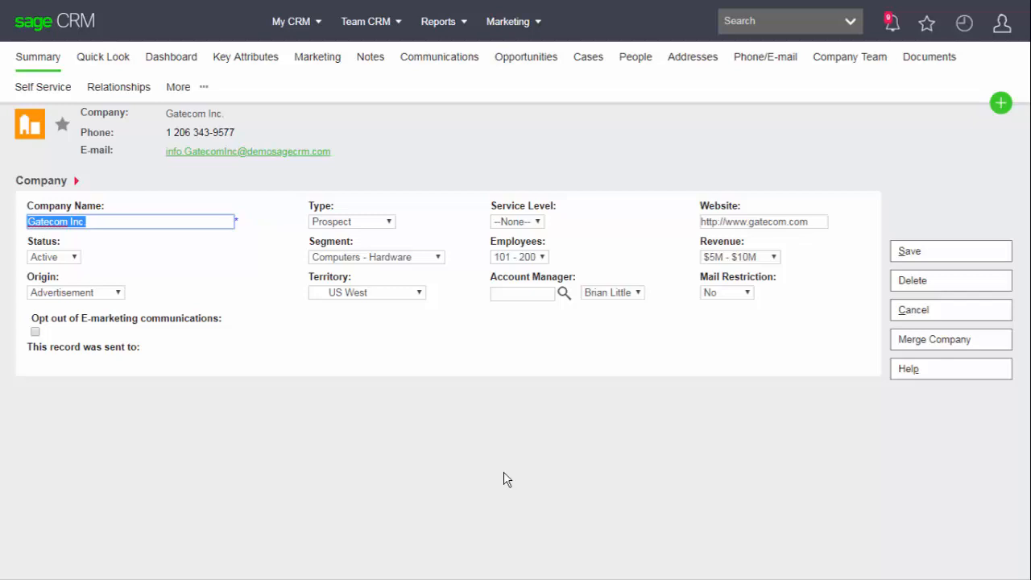
Open the user profile menu at the top right to reveal Administration.
click(73, 256)
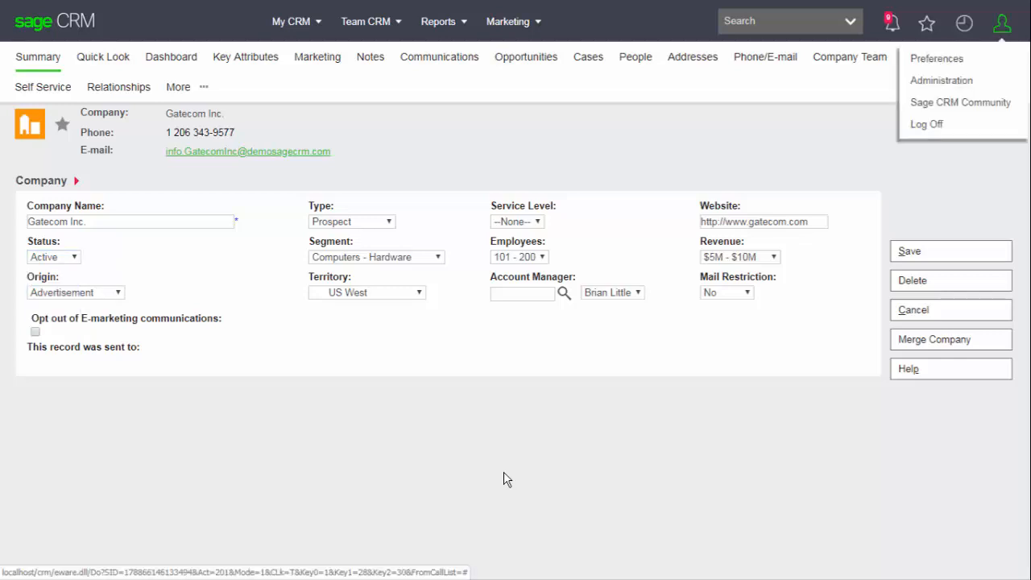
Navigate Administration > Customisation > Translations to reach the translation Find page.
click(940, 80)
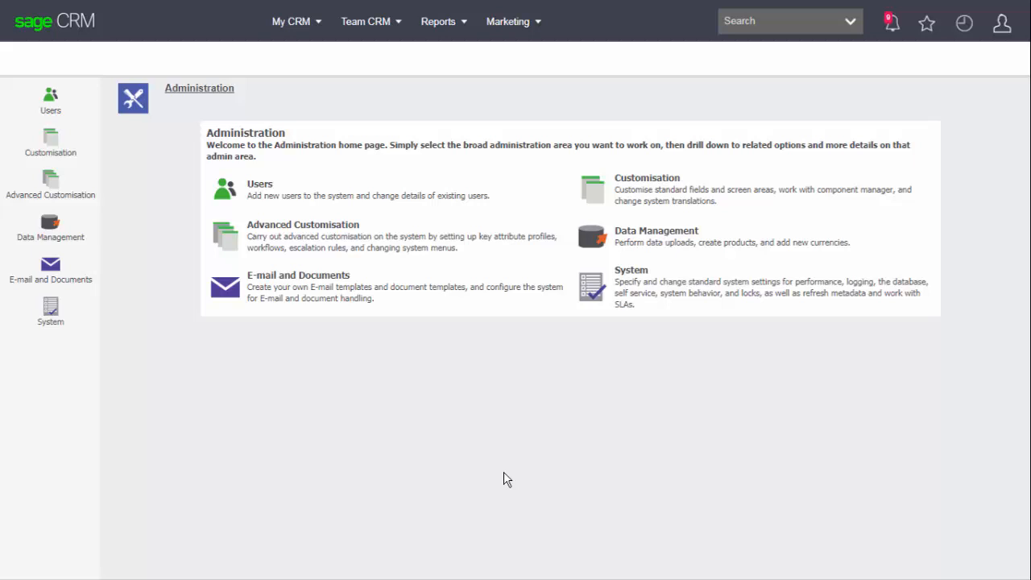
click(50, 145)
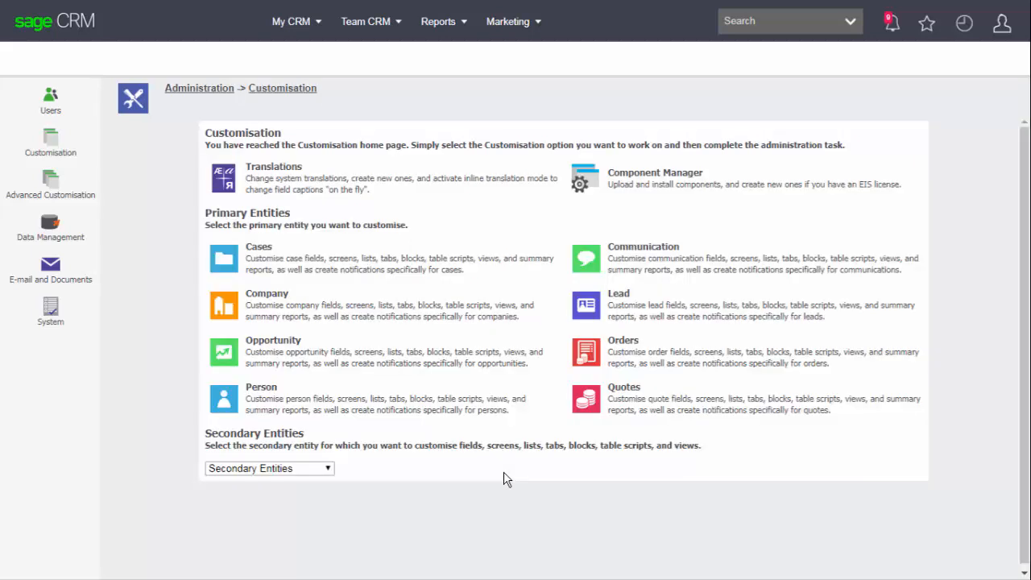
click(273, 166)
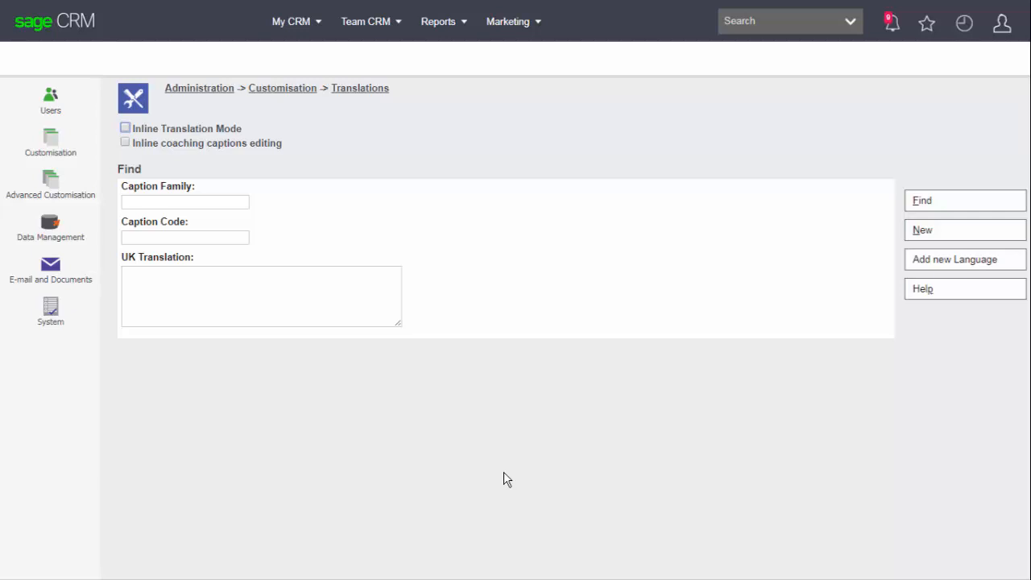
Search UK translations for 'Archive', returning nine captions.
text(Archive)
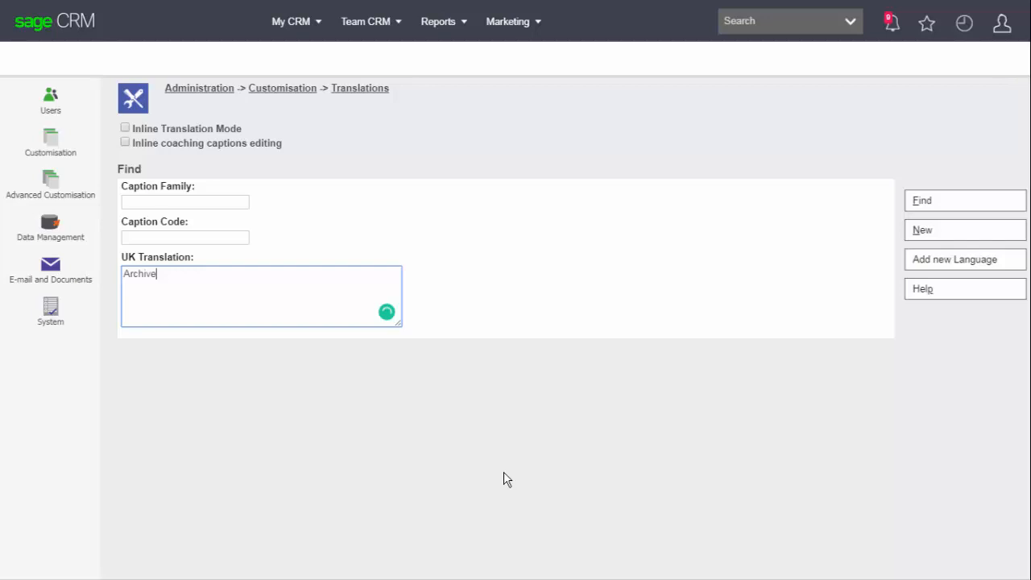
click(921, 200)
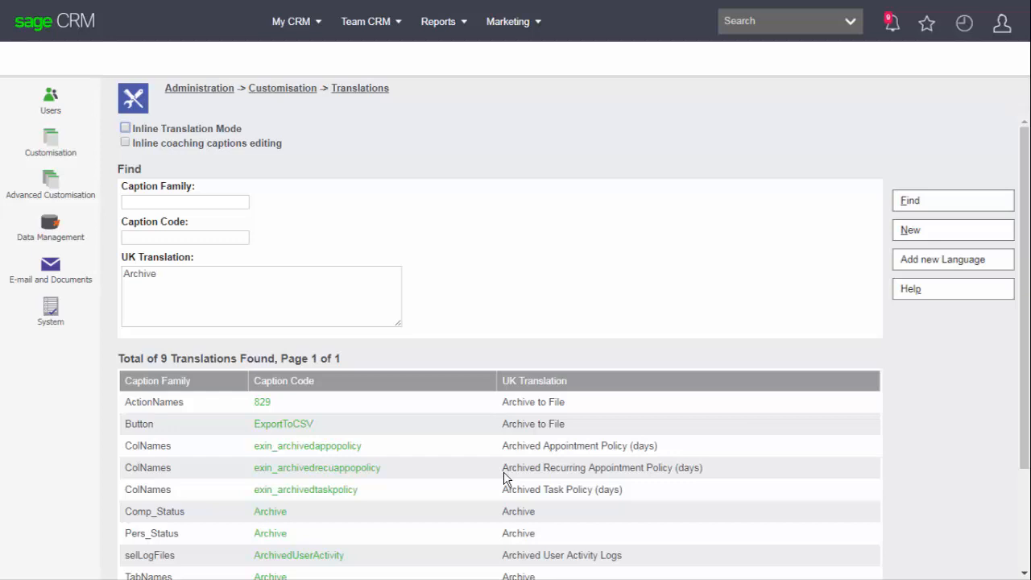
Search the Comp_Status caption family and open the 'Closed' caption's translation details.
click(952, 199)
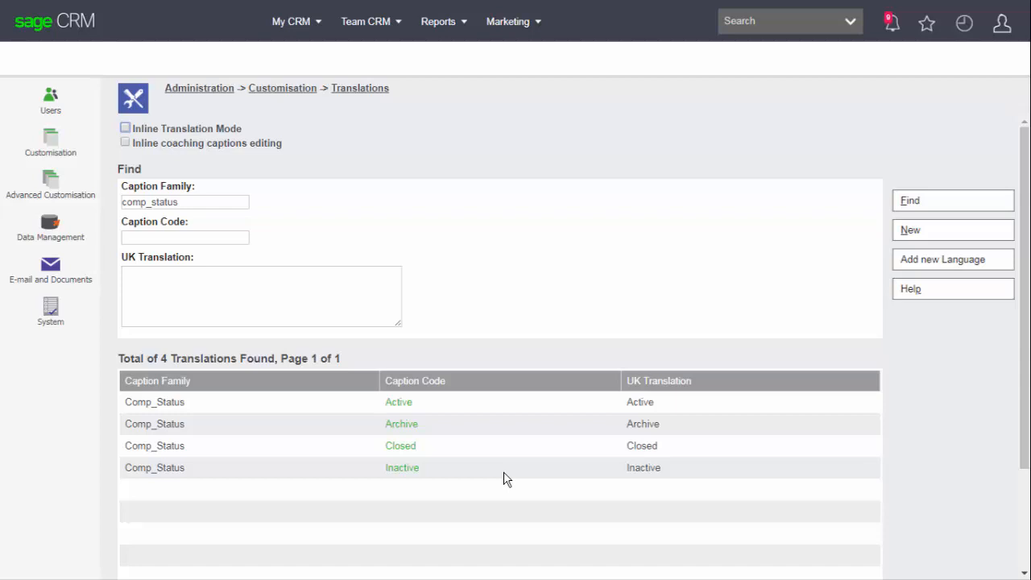
click(401, 445)
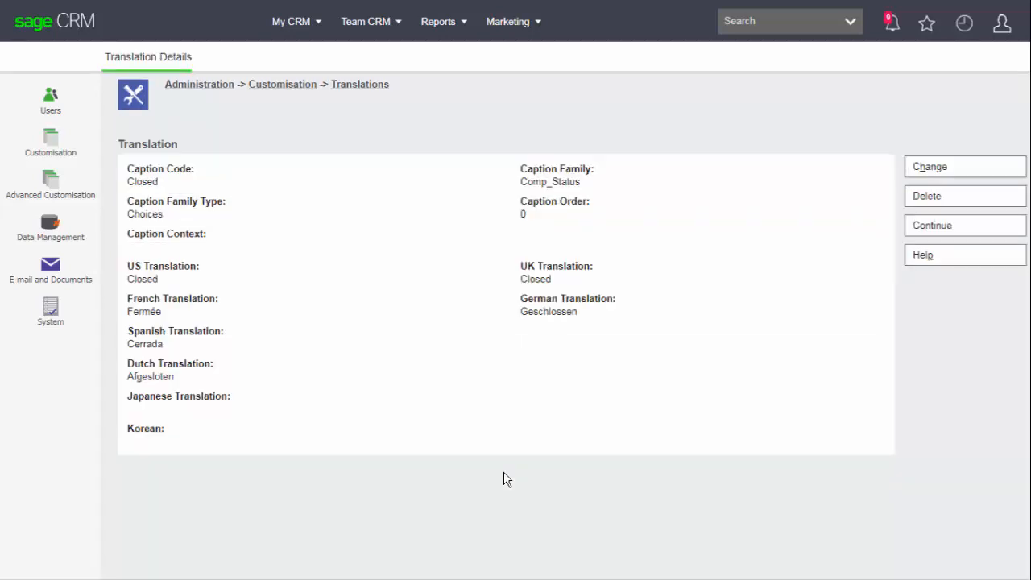